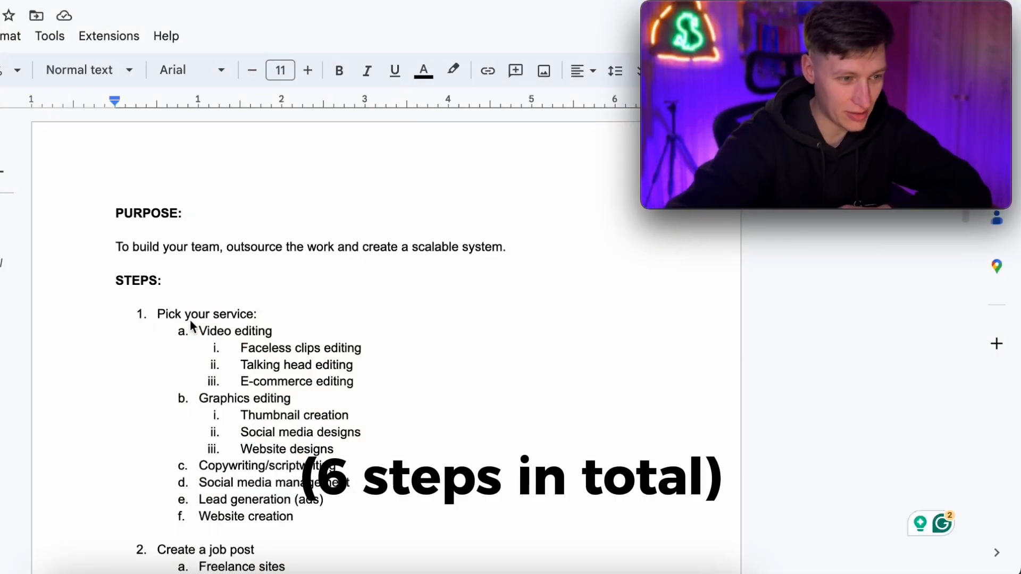
# - Scroll to step 2 and follow the onlinejobs.ph, social media group and Discord links
pyautogui.scroll(-3)
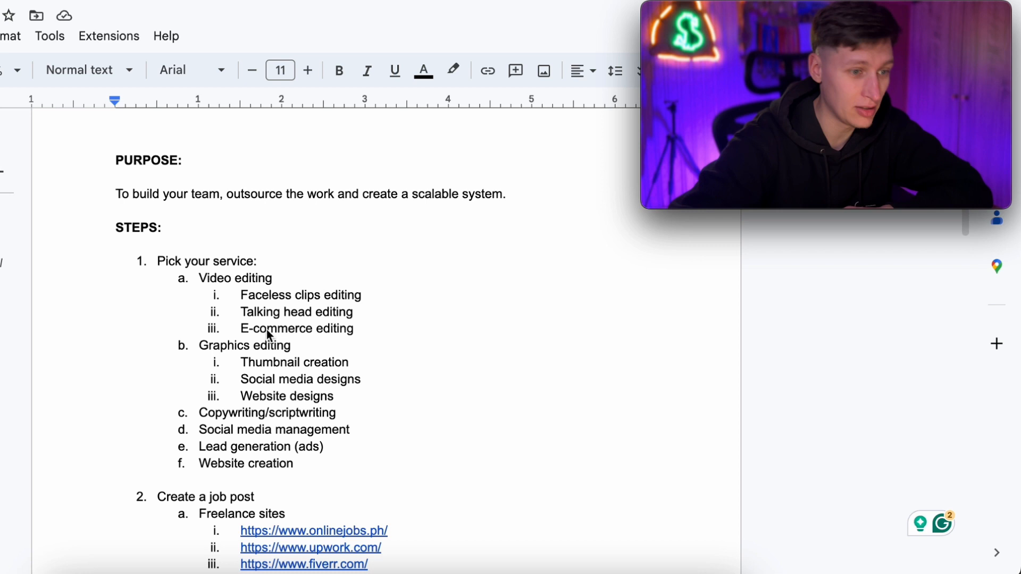
pyautogui.moveTo(285, 342)
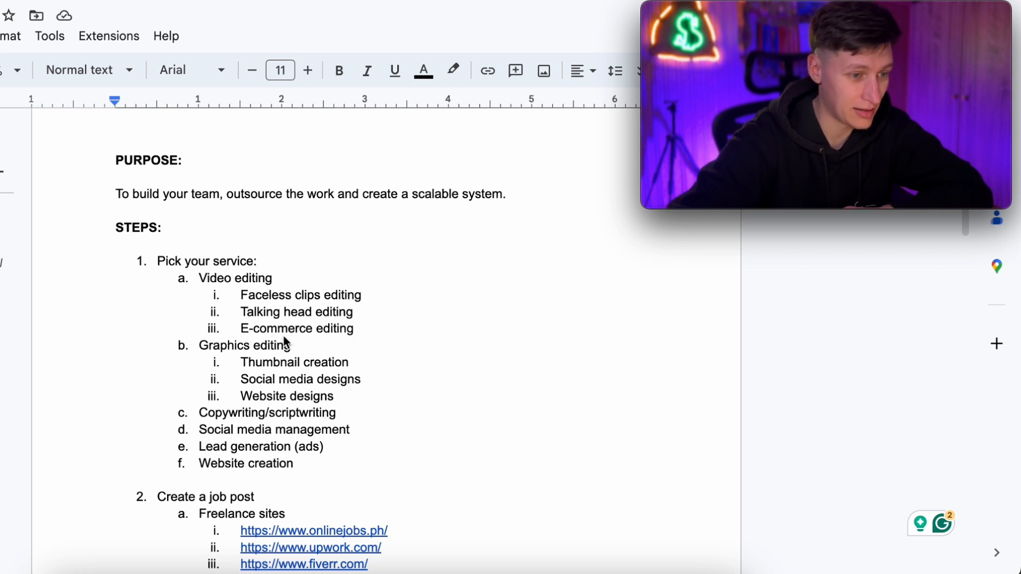
pyautogui.moveTo(272, 396)
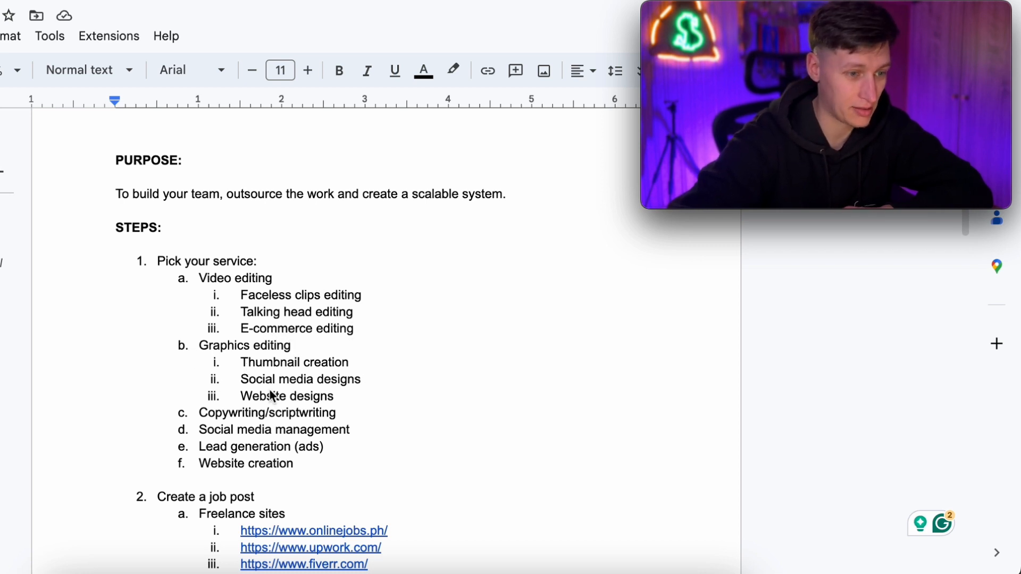
pyautogui.moveTo(299, 418)
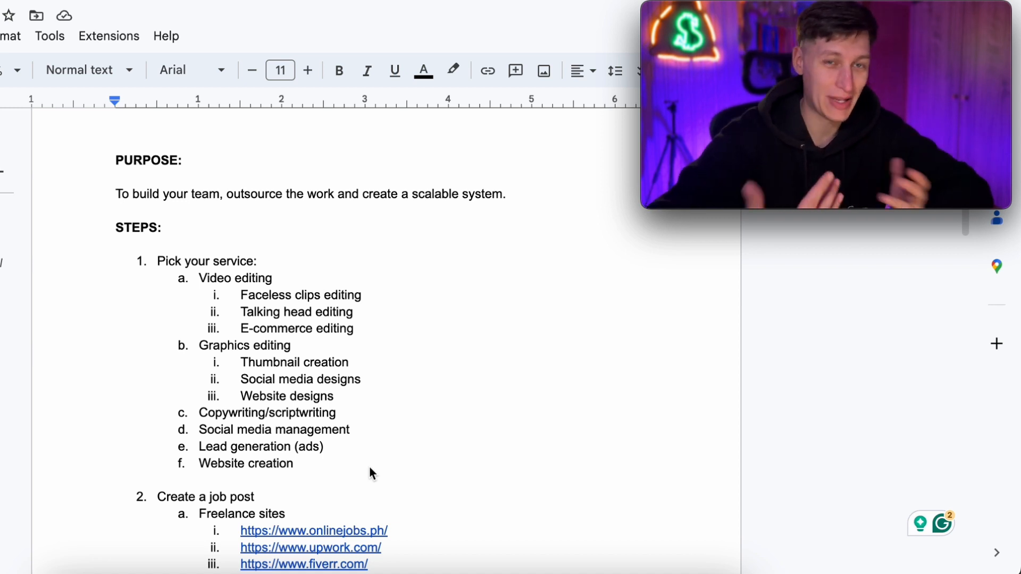
pyautogui.scroll(-3)
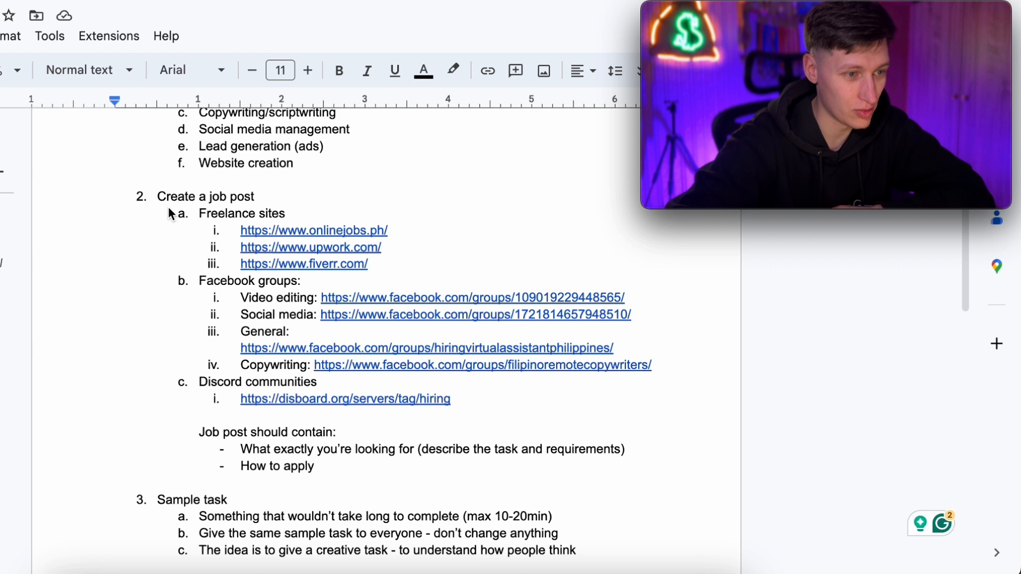
pyautogui.scroll(-3)
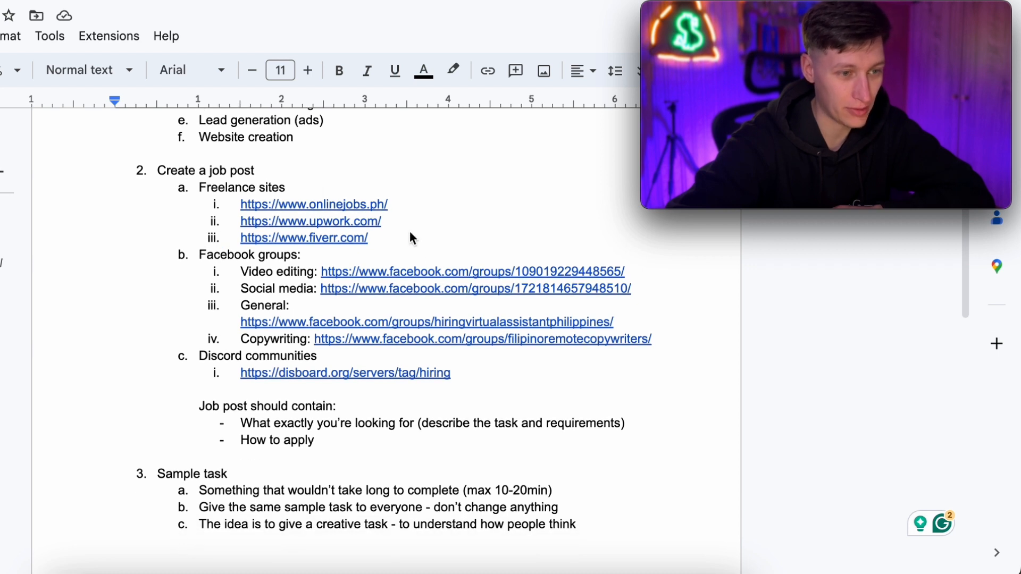
pyautogui.moveTo(313, 209)
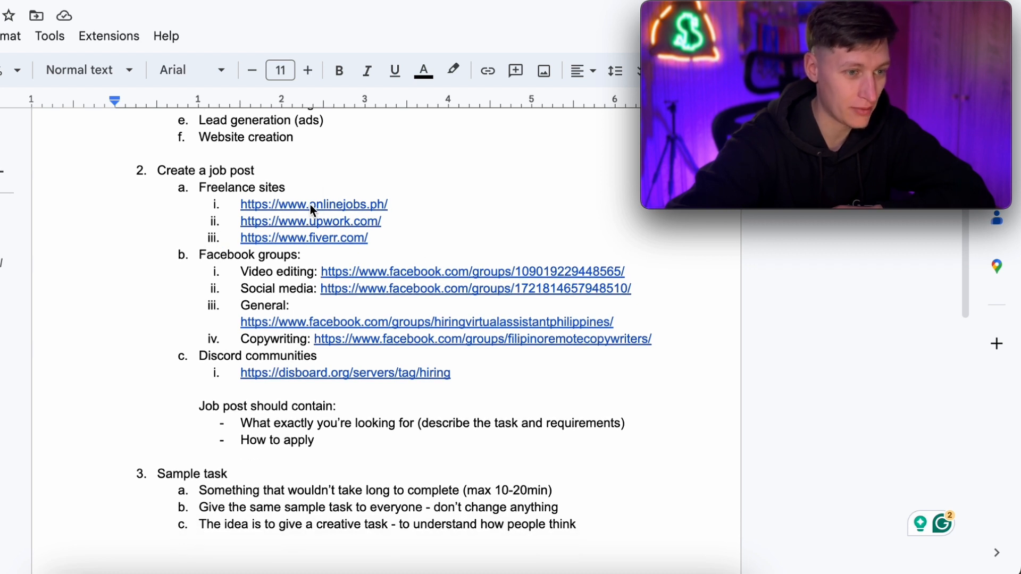
pyautogui.click(313, 204)
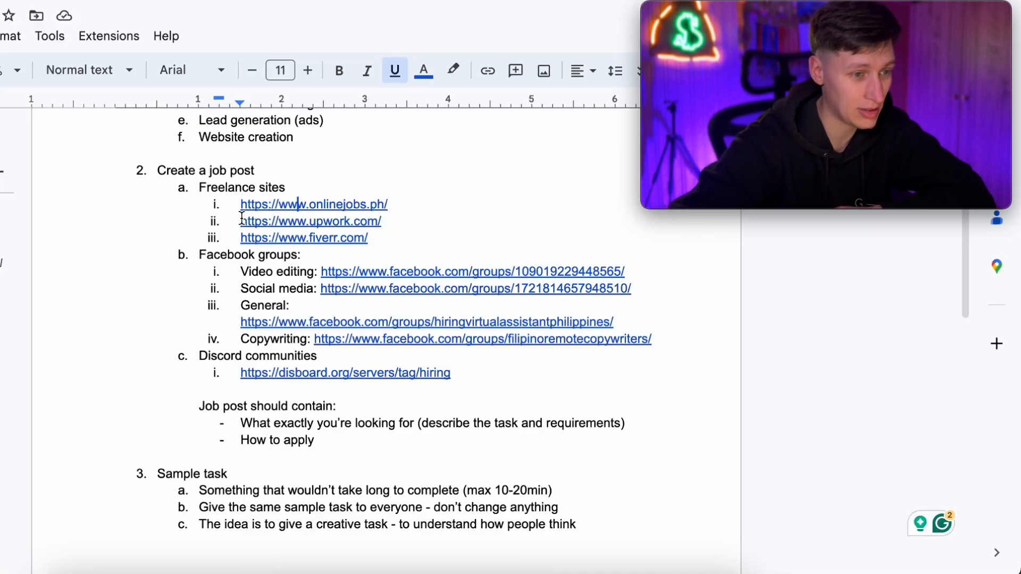
pyautogui.click(311, 221)
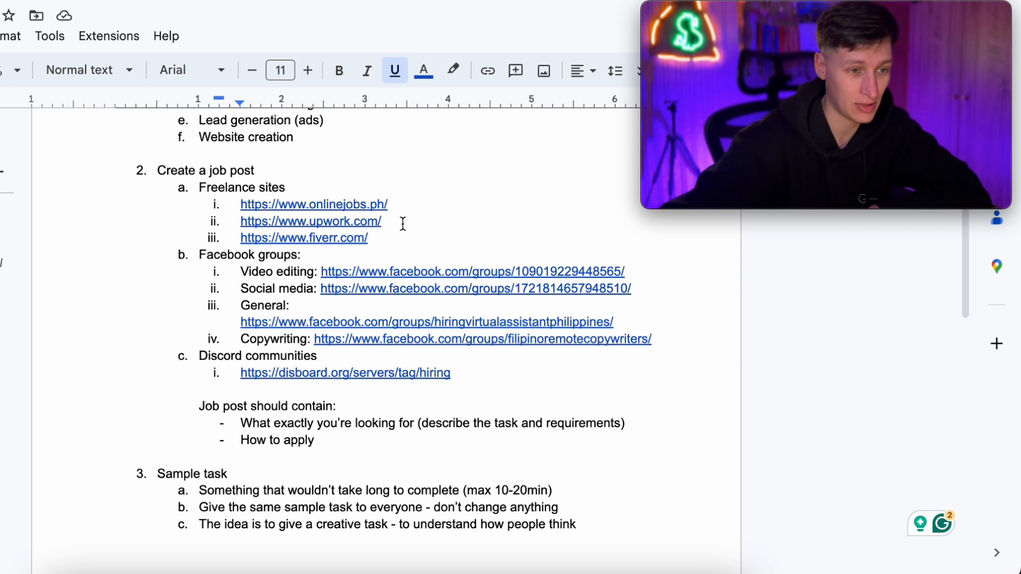
pyautogui.click(313, 203)
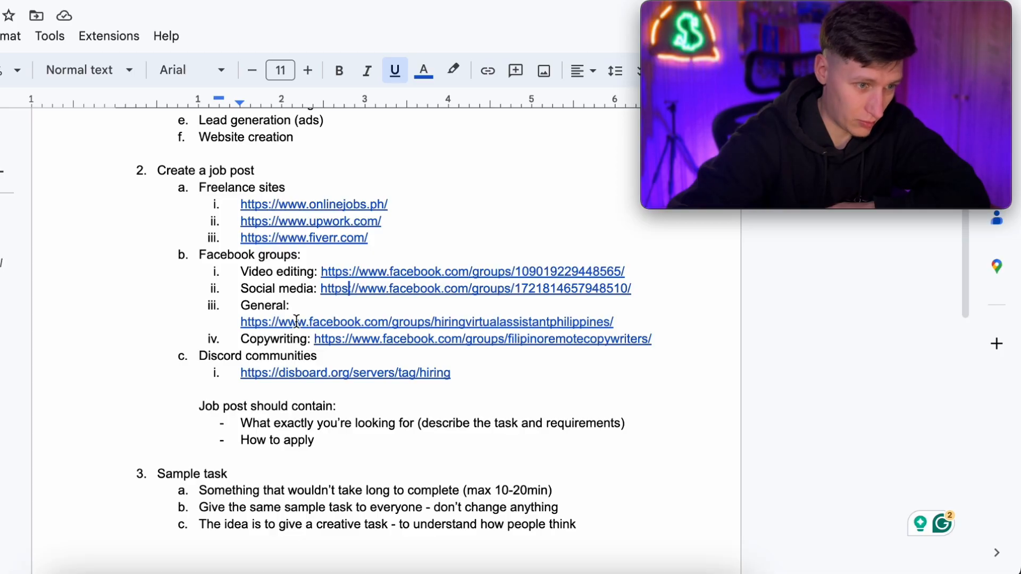
pyautogui.click(426, 322)
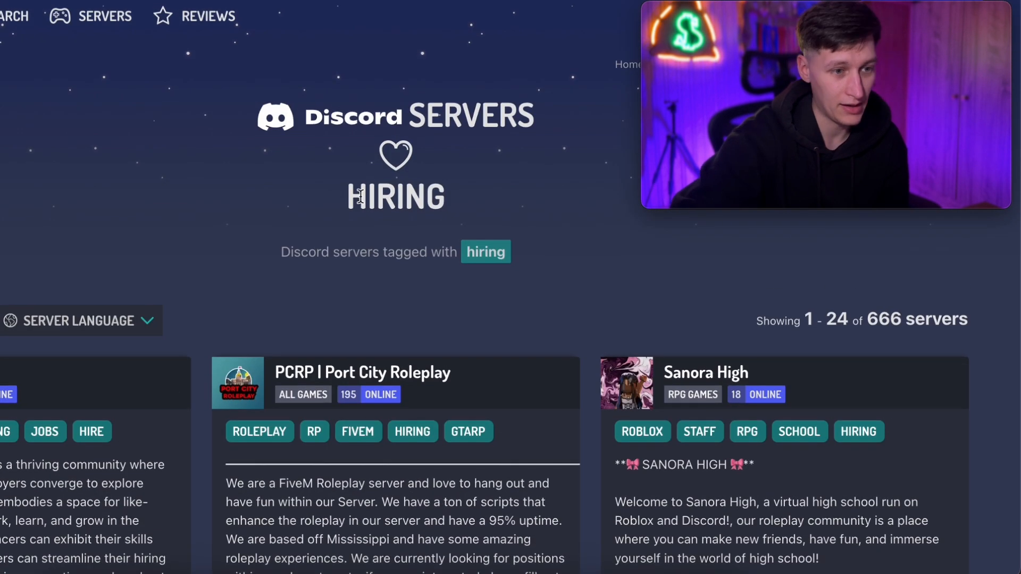
# - Browse the Disboard server cards tagged hiring
pyautogui.scroll(-3)
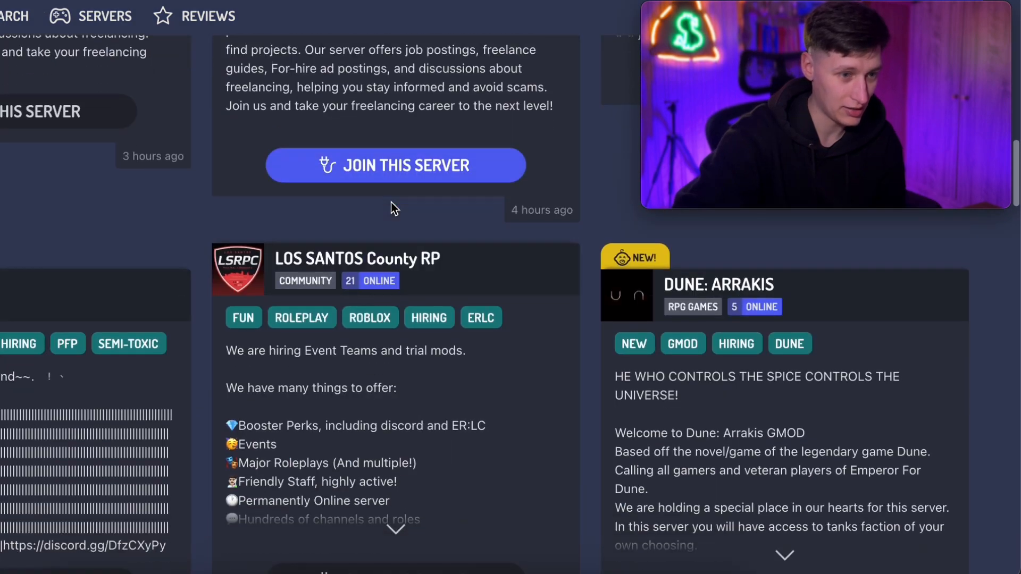
pyautogui.scroll(-3)
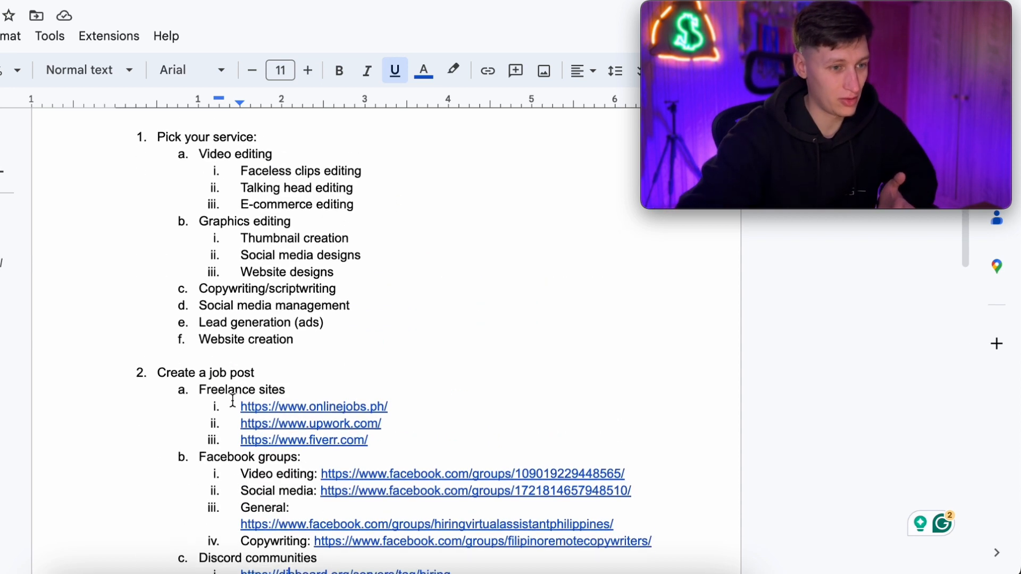
# - Scroll past the 'Job post should contain' list and step 3 sample task to step 4
pyautogui.scroll(-3)
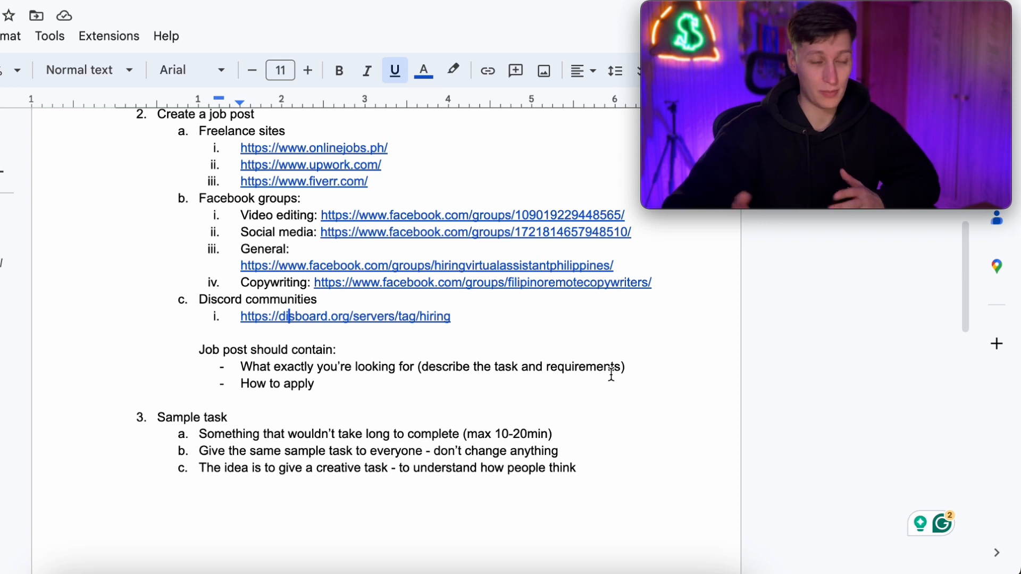
pyautogui.scroll(-3)
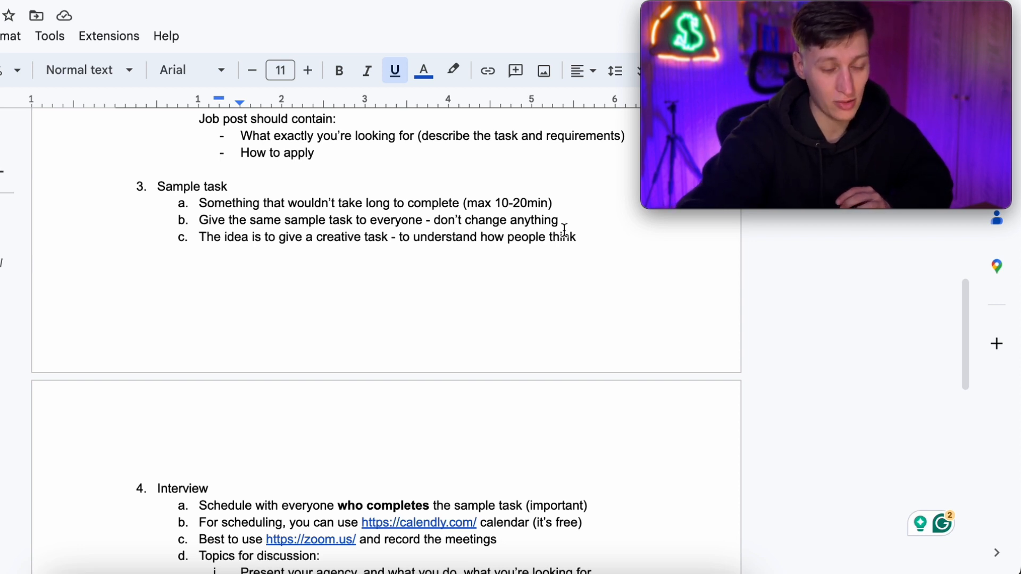
# - Scroll to interview topics, step 5 contractor agreement hiring and step 6 onboarding
pyautogui.scroll(-3)
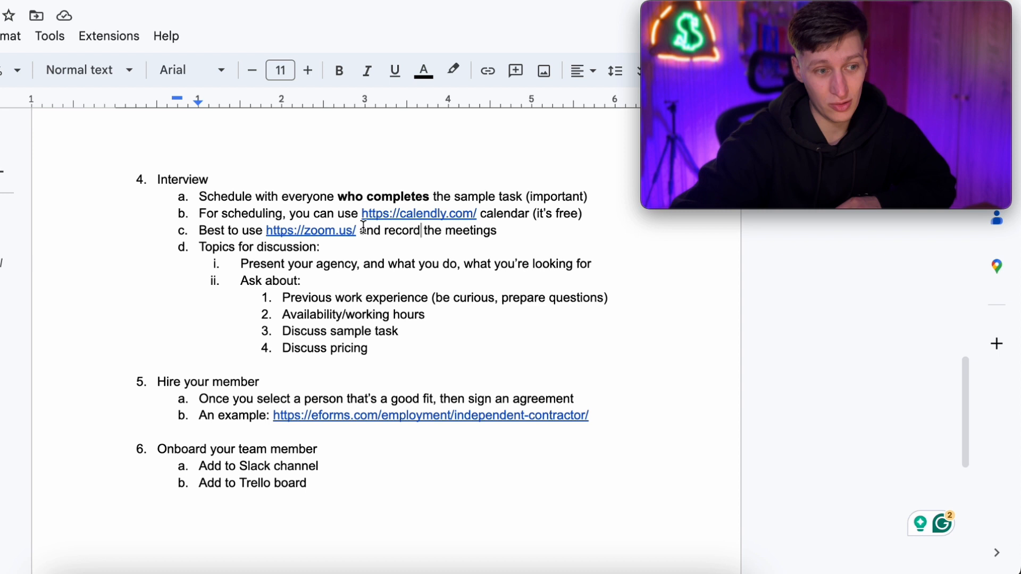
# - Select 'and record the meetings' in the Zoom item, then scroll toward step 6 onboarding
pyautogui.moveTo(360, 230); pyautogui.dragTo(496, 230)
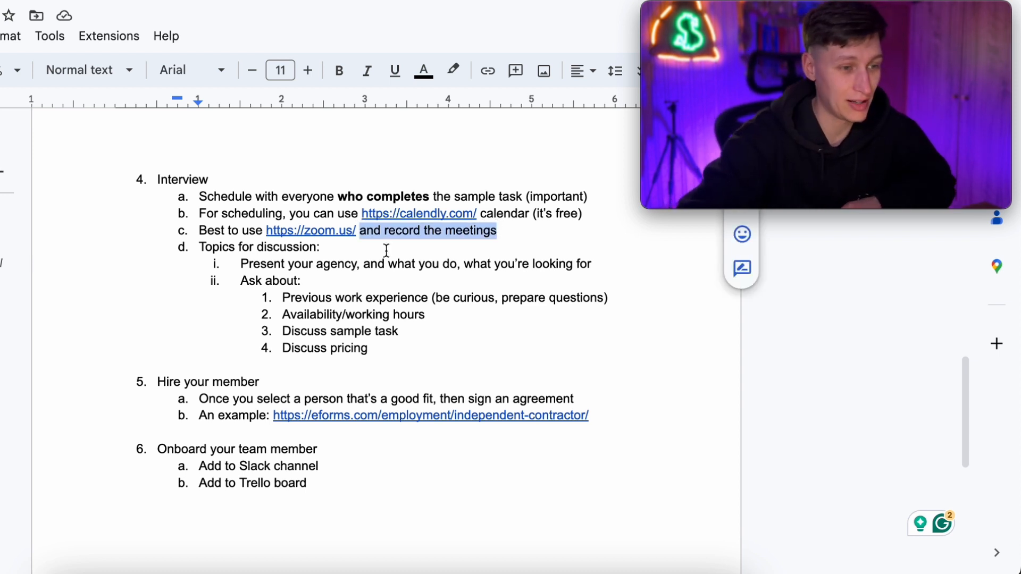
pyautogui.scroll(-3)
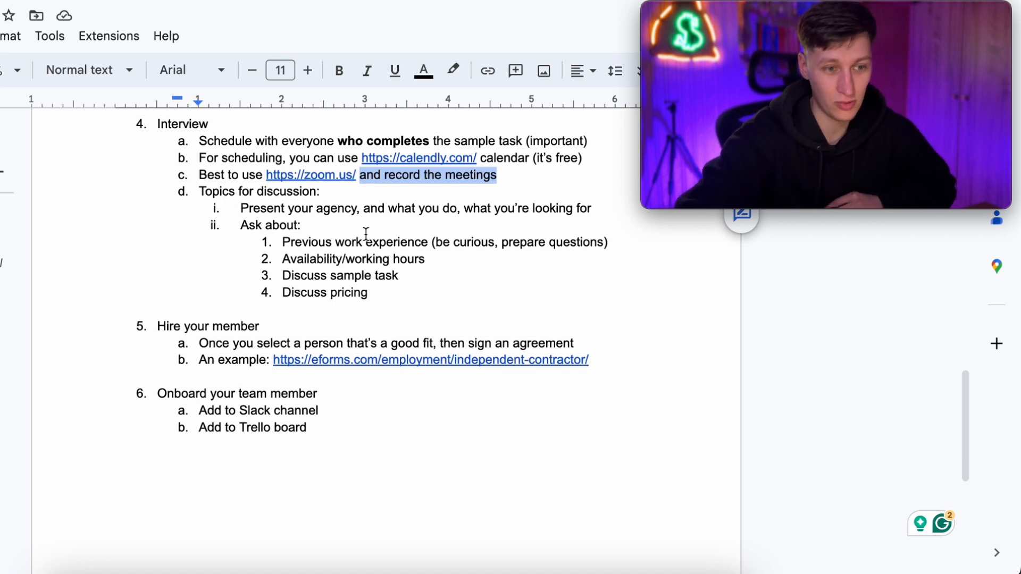
pyautogui.scroll(-3)
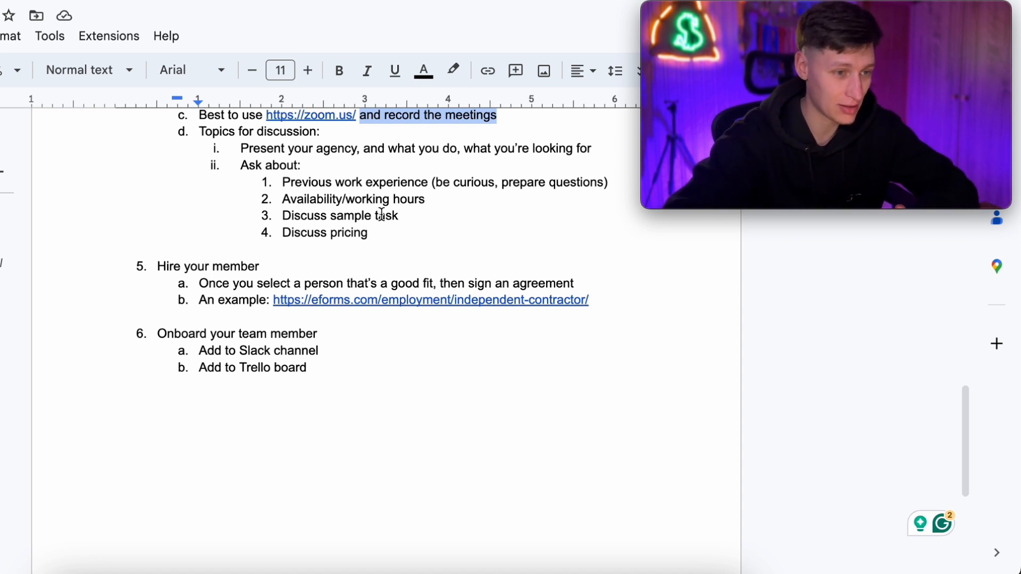
pyautogui.scroll(-3)
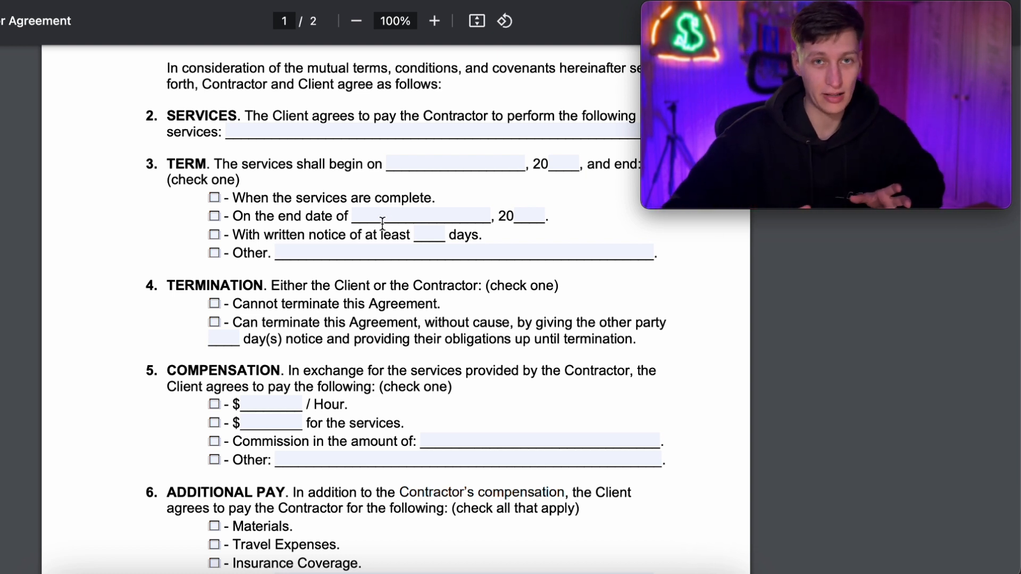
# - Scroll the contractor agreement PDF to page 2's governing law clause and signature lines
pyautogui.scroll(-3)
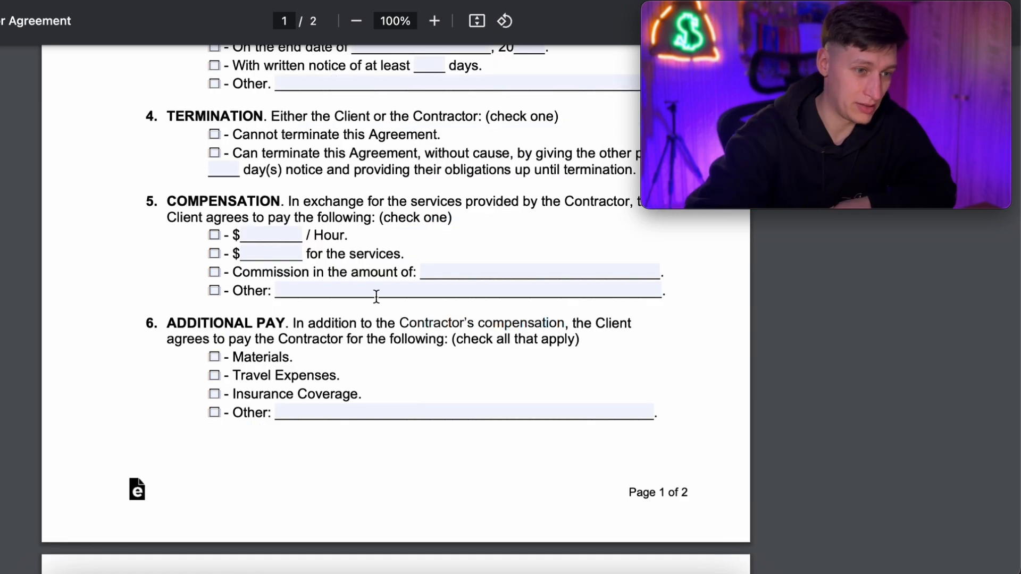
pyautogui.scroll(-3)
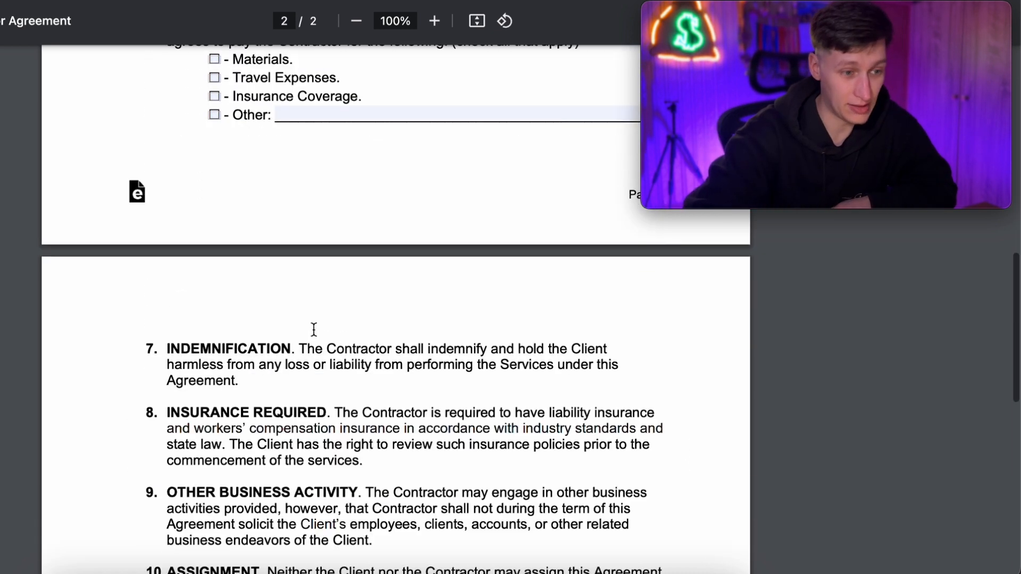
pyautogui.scroll(-3)
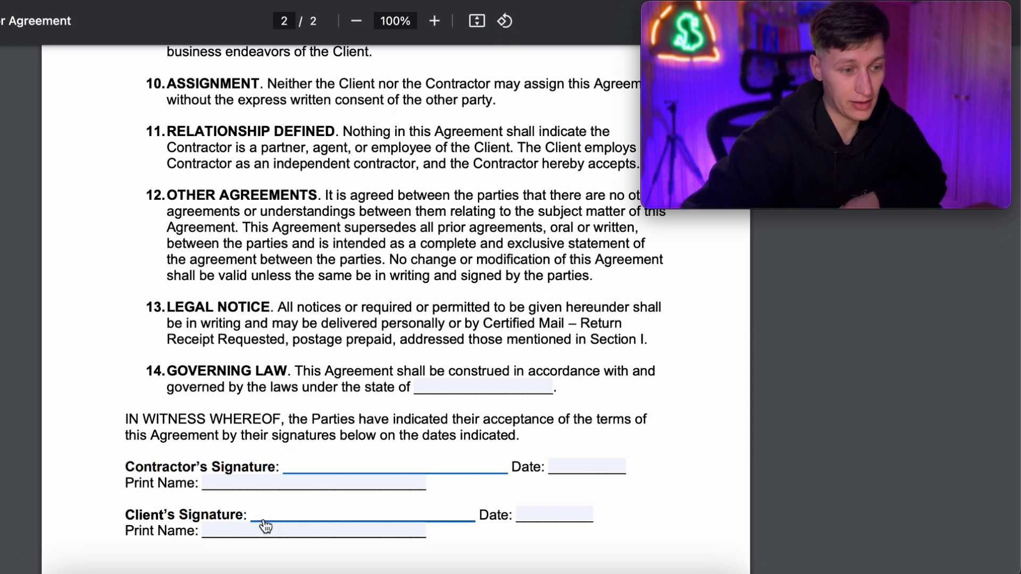